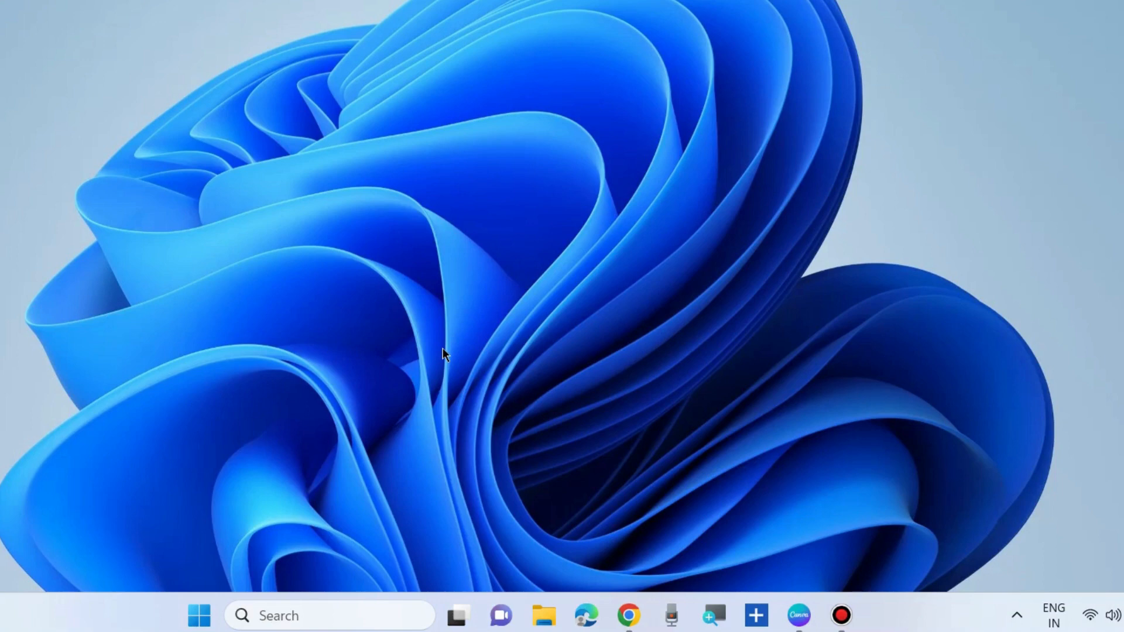
{"action": "mouse_move", "coordinate": [230, 563]}
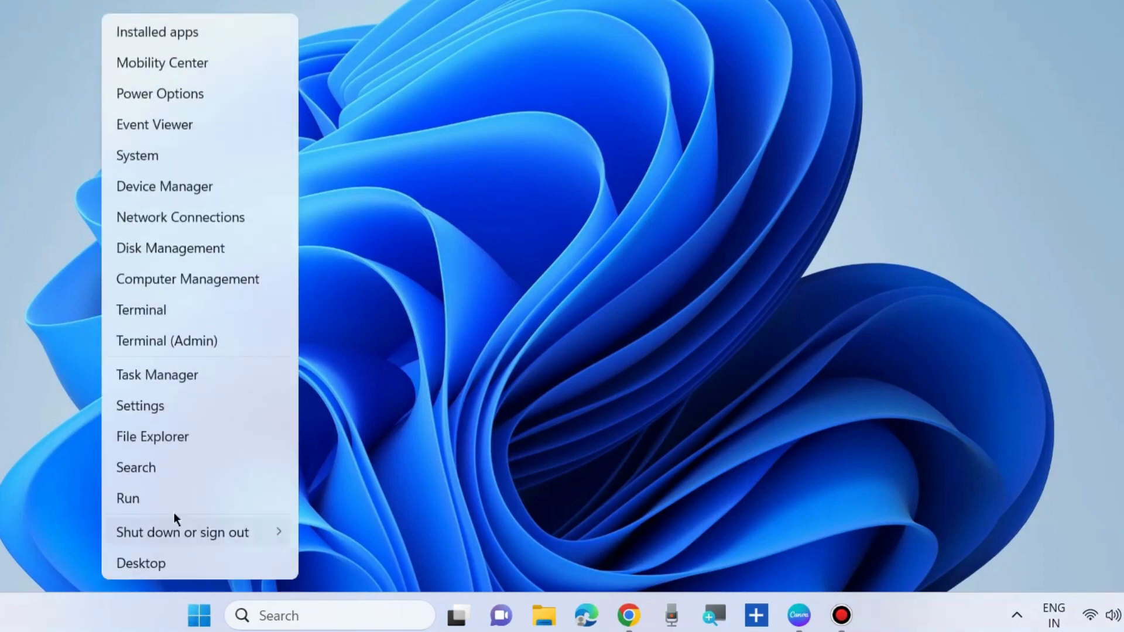
Step: Check that Time & language > Typing has autocorrect misspelled words on, then close Settings
{"action": "left_click", "coordinate": [140, 406]}
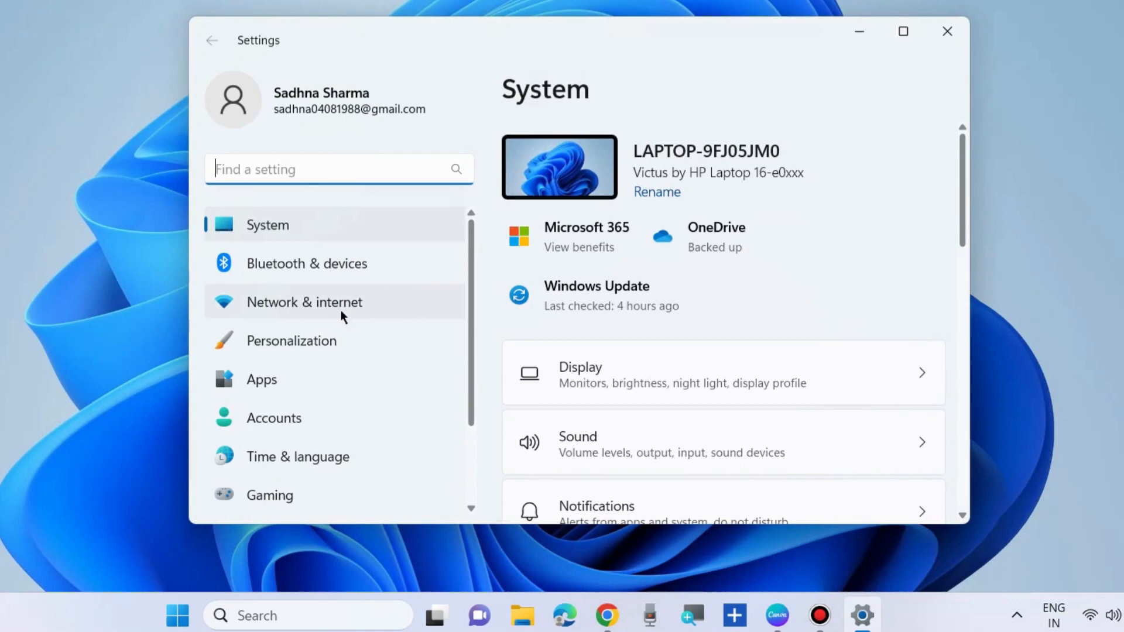
{"action": "left_click", "coordinate": [297, 456]}
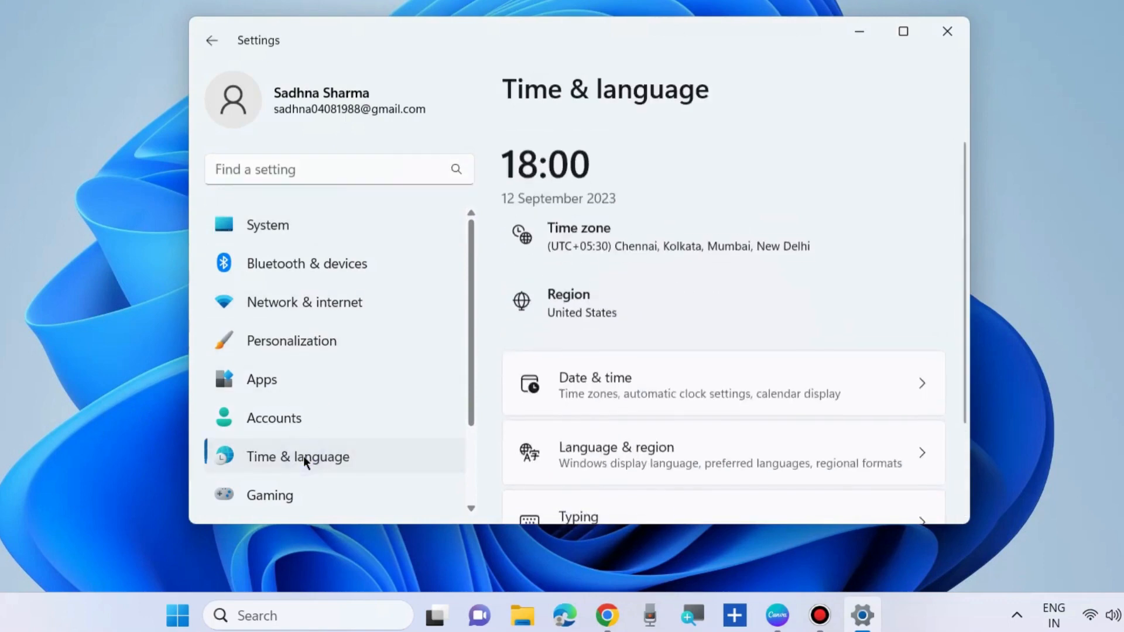
{"action": "scroll", "scroll_direction": "down", "scroll_amount": 3}
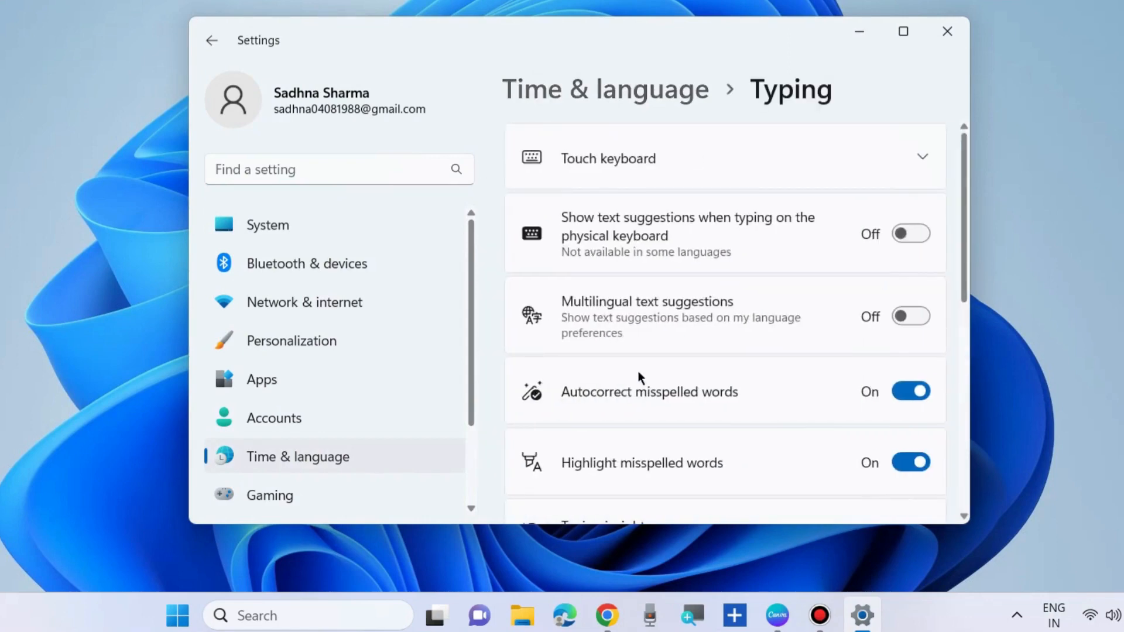
{"action": "scroll", "scroll_direction": "down", "scroll_amount": 3}
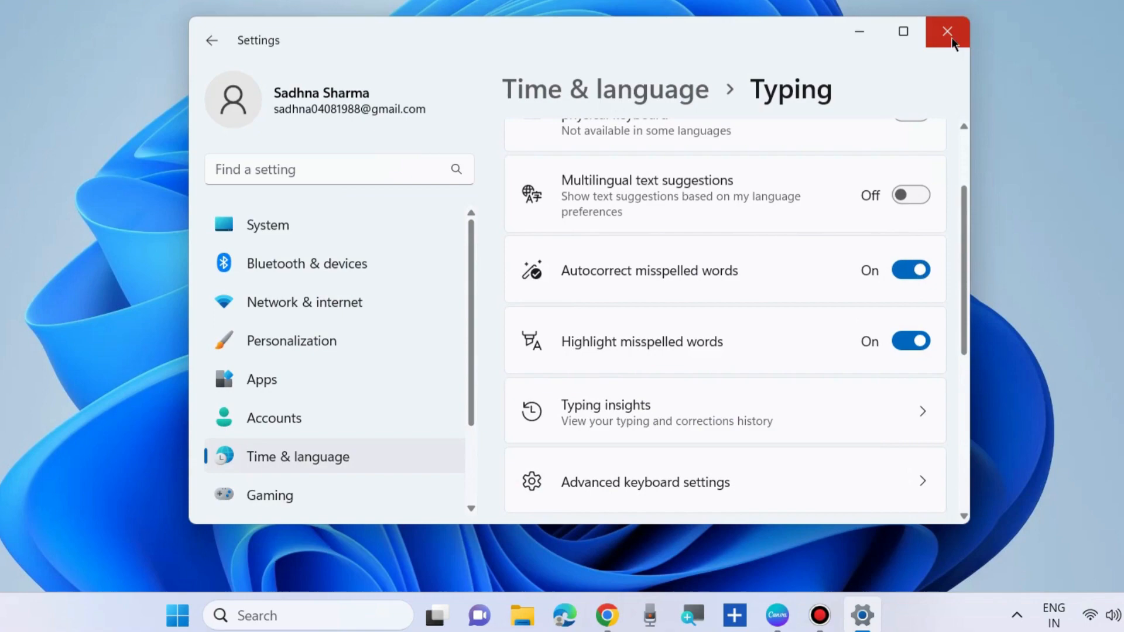
{"action": "left_click", "coordinate": [947, 32]}
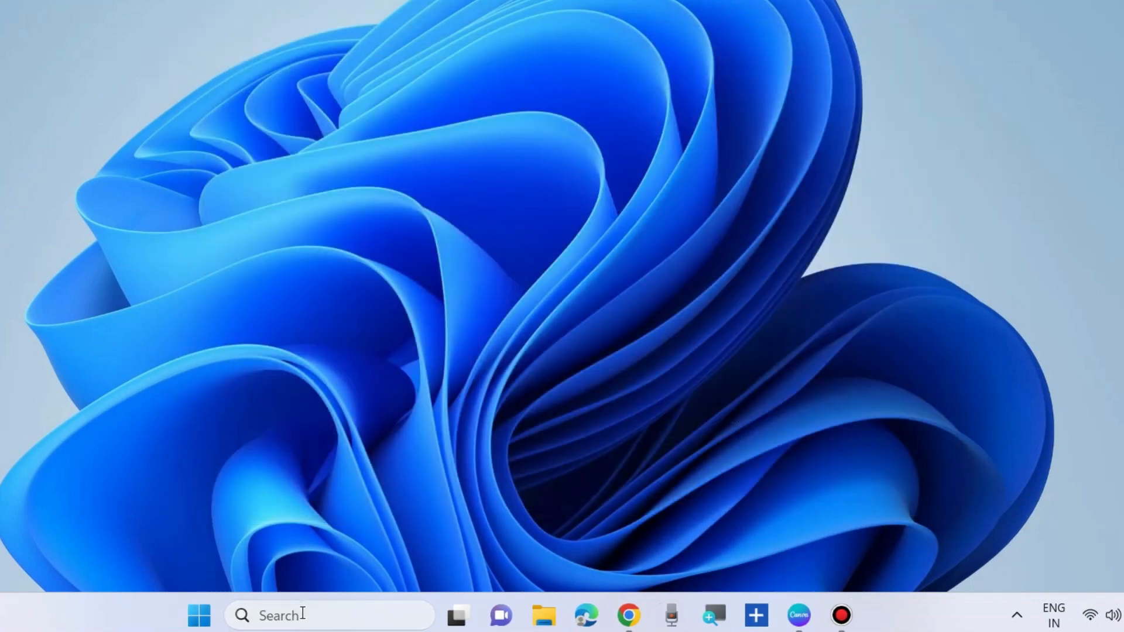
Step: Search 'gped' in Windows Search and launch the Local Group Policy Editor
{"action": "type", "text": "gpedit.msc"}
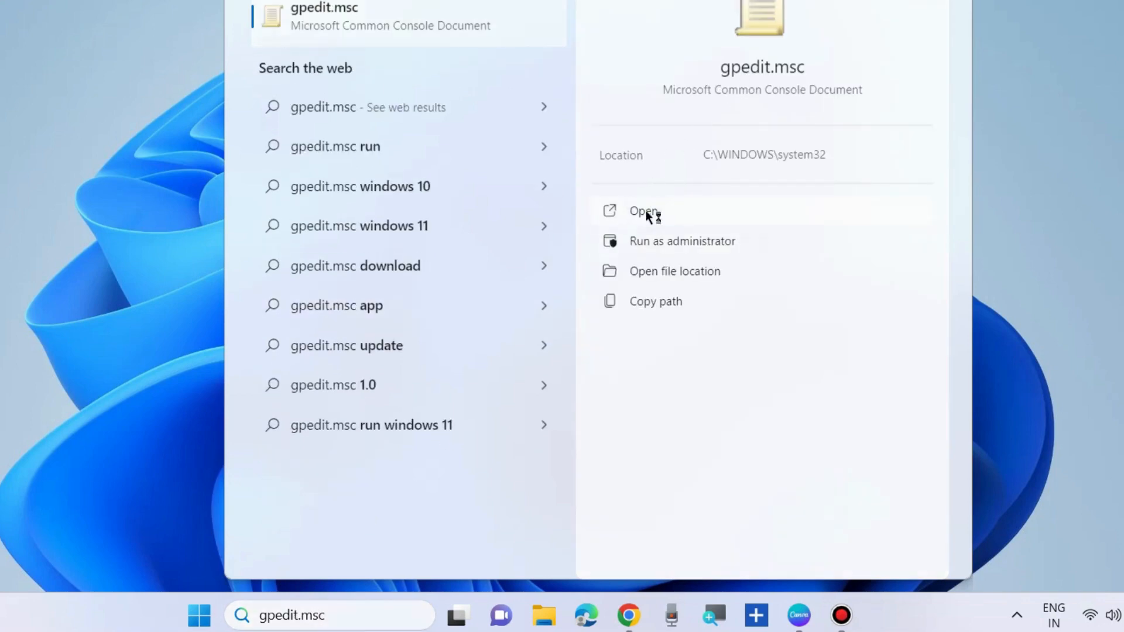
{"action": "left_click", "coordinate": [643, 211]}
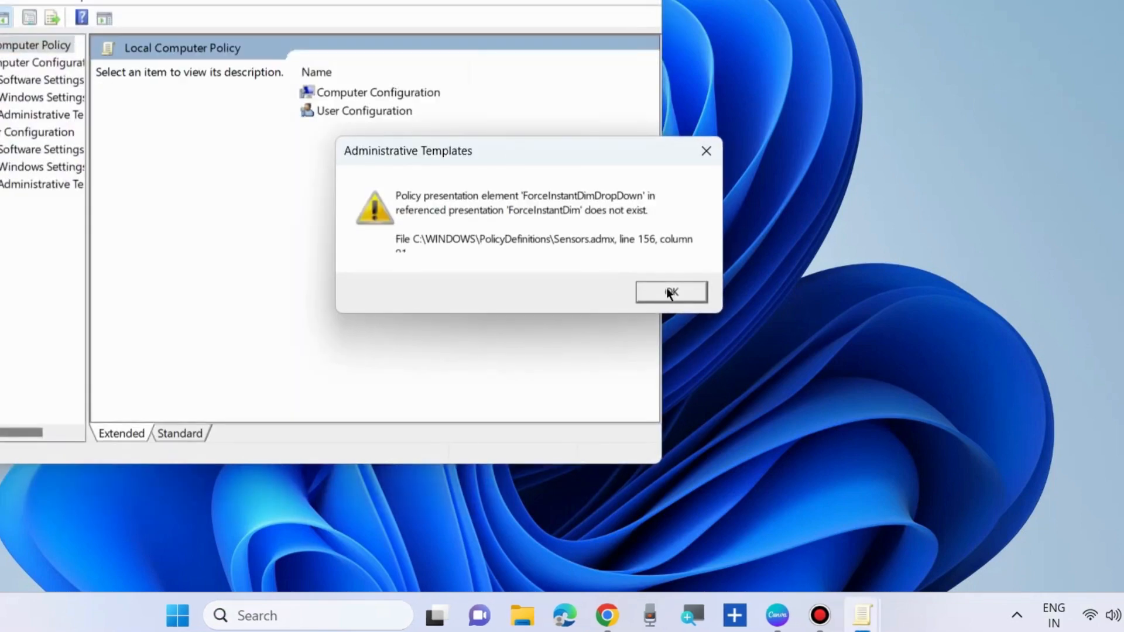
Step: Dismiss the warning and browse to User Configuration Control Panel > Regional and Language Options
{"action": "left_click", "coordinate": [669, 292]}
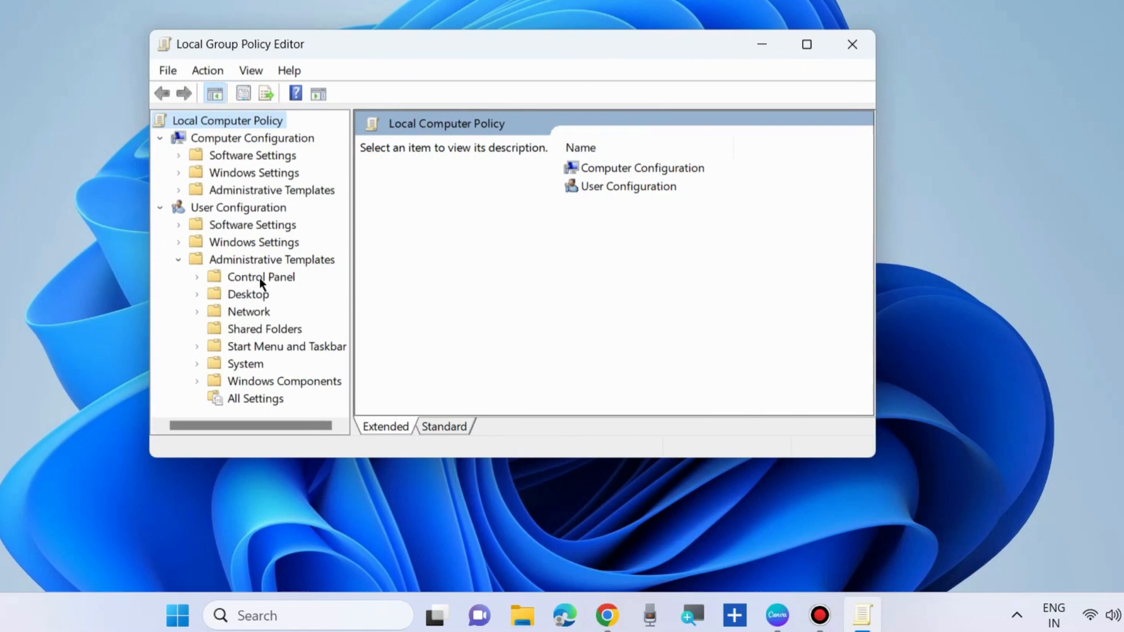
{"action": "left_click", "coordinate": [196, 278]}
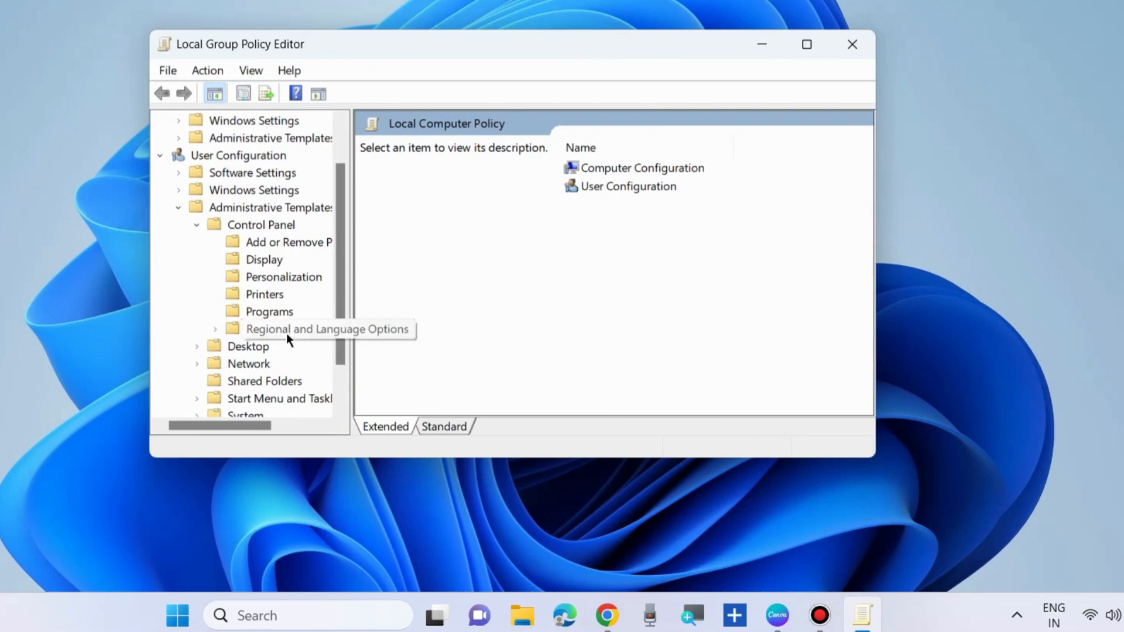
{"action": "left_click_drag", "start_coordinate": [348, 343], "coordinate": [371, 342]}
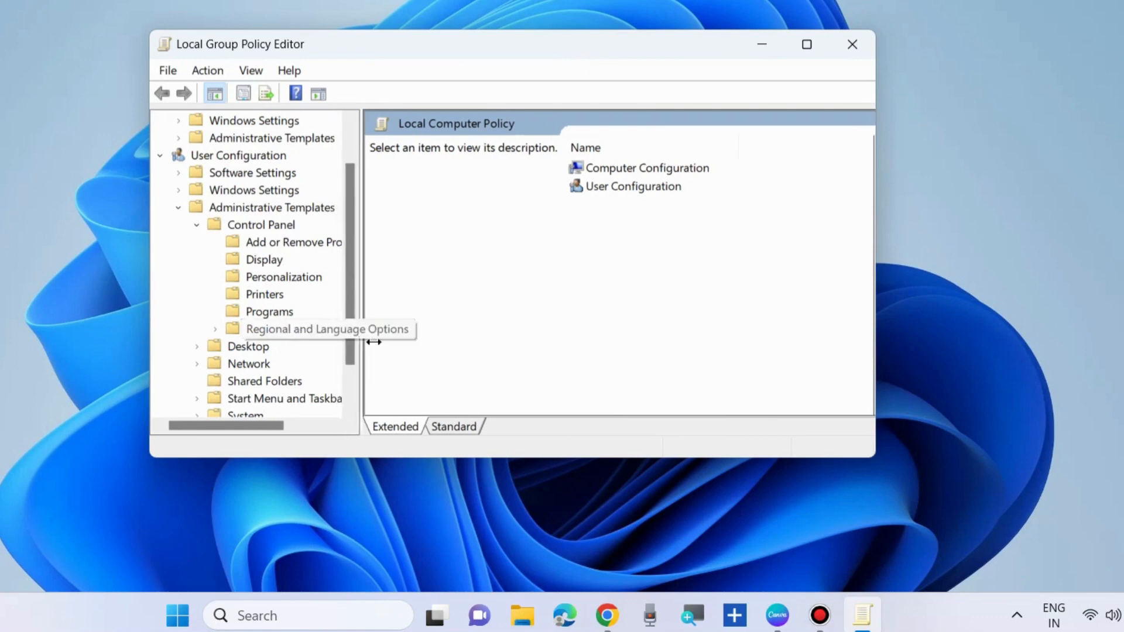
{"action": "left_click", "coordinate": [326, 329]}
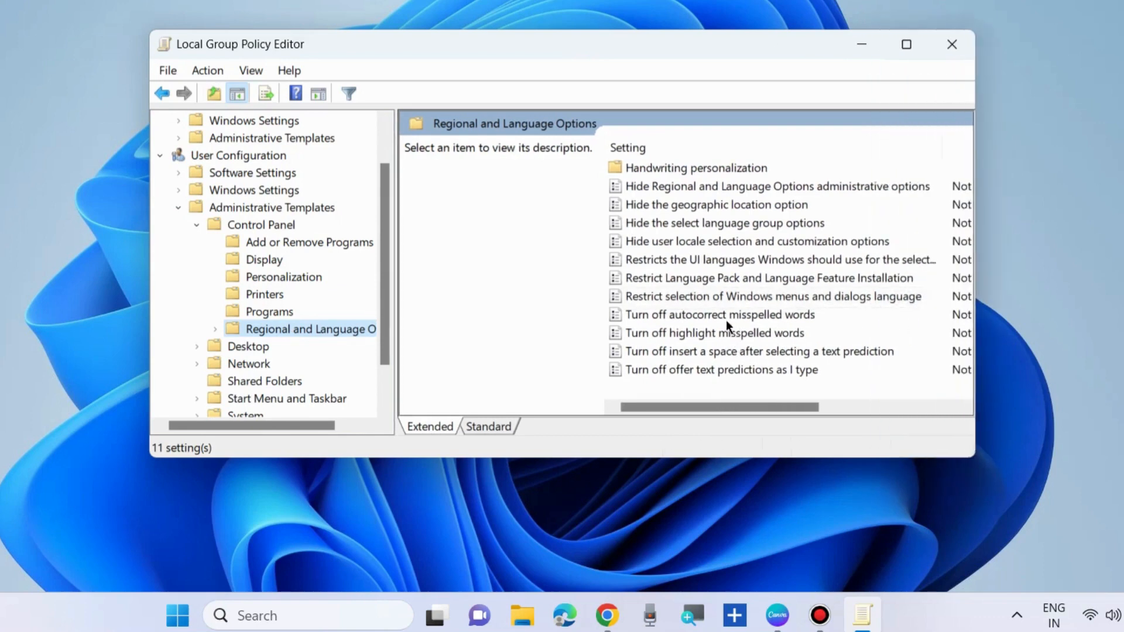
Step: Open the 'Turn off autocorrect misspelled words' policy
{"action": "left_click", "coordinate": [718, 314]}
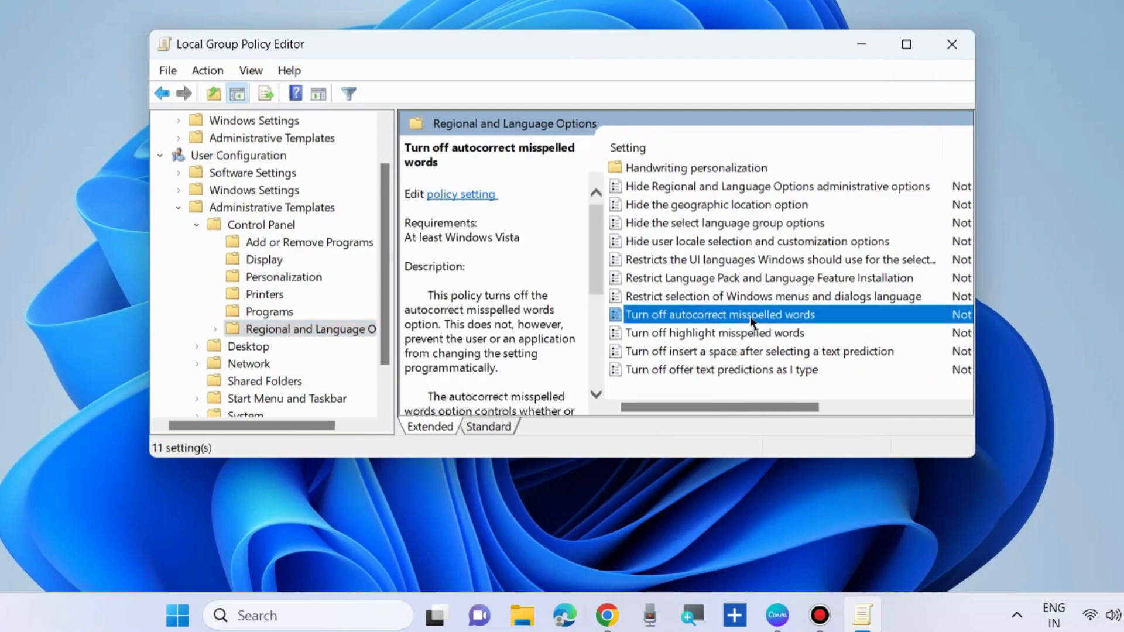
{"action": "double_click", "coordinate": [719, 313]}
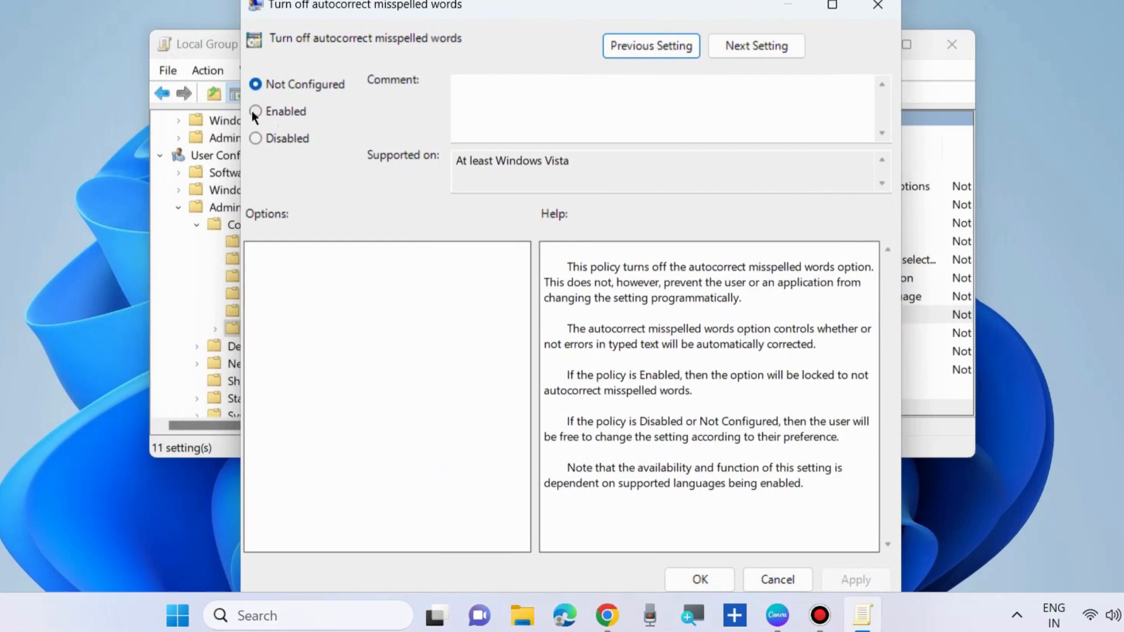
Step: Select Enabled for the autocorrect policy, briefly trying Disabled before returning to Enabled
{"action": "left_click", "coordinate": [255, 111]}
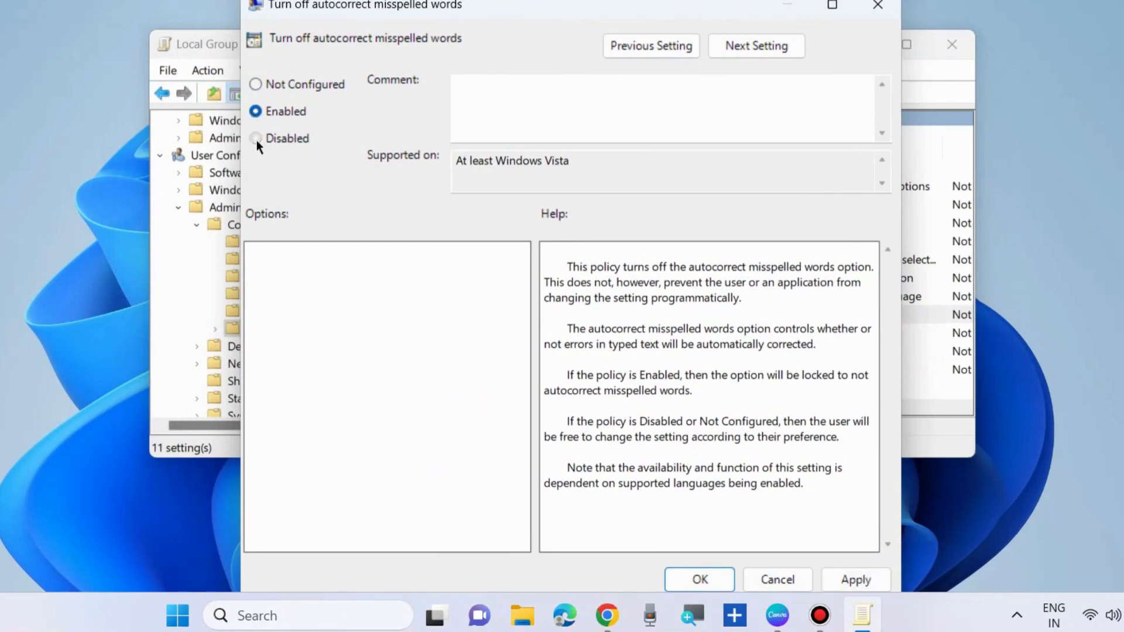
{"action": "left_click", "coordinate": [256, 137]}
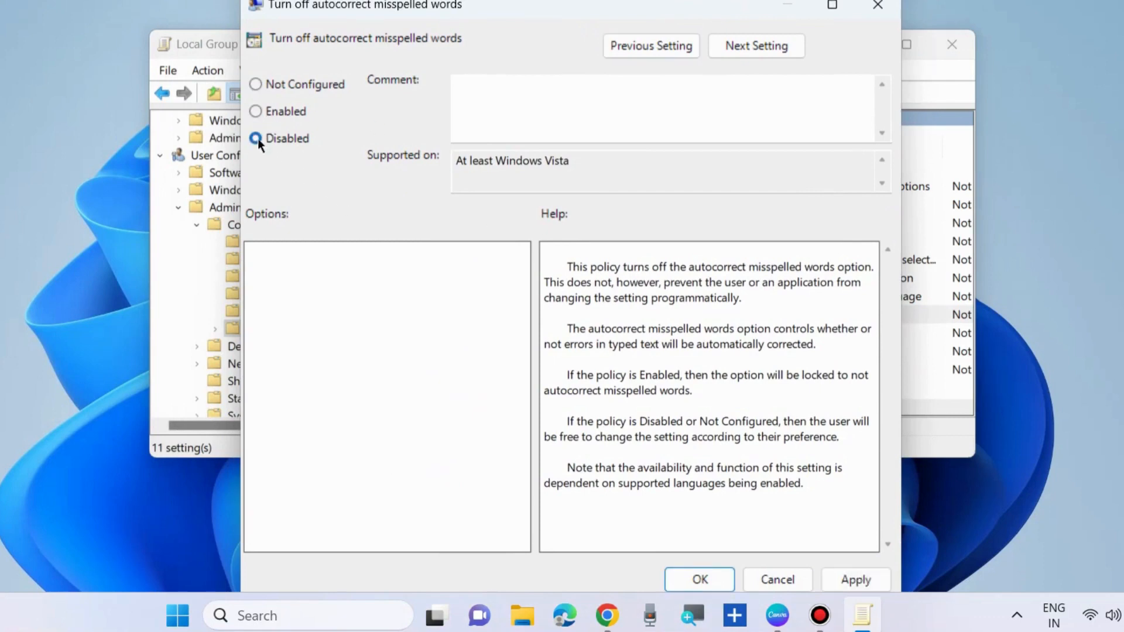
{"action": "left_click", "coordinate": [256, 111]}
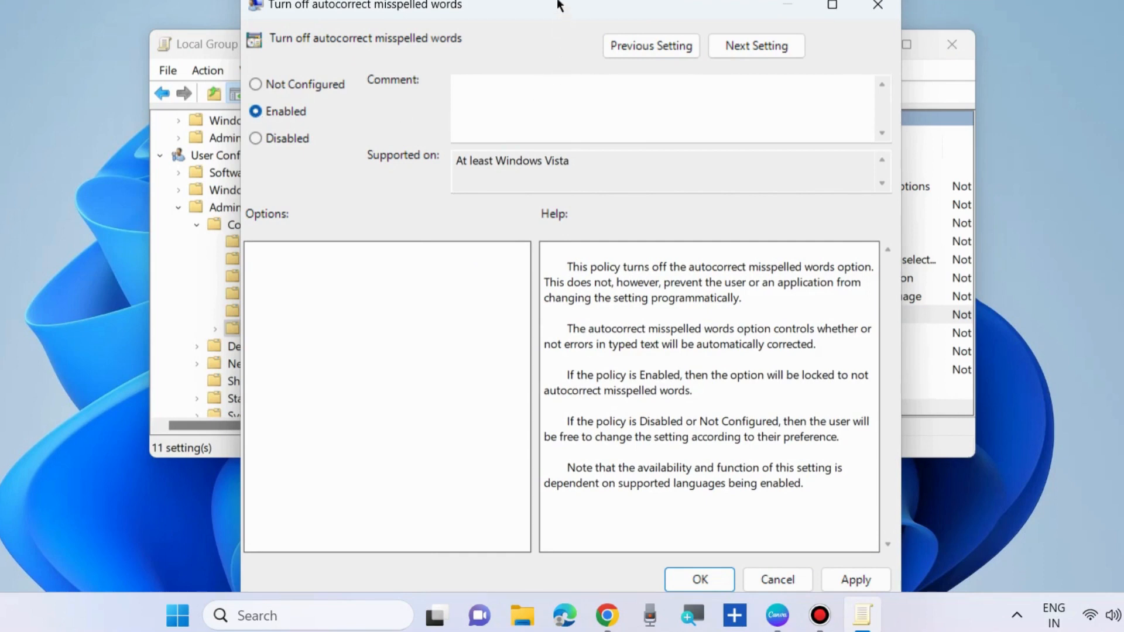